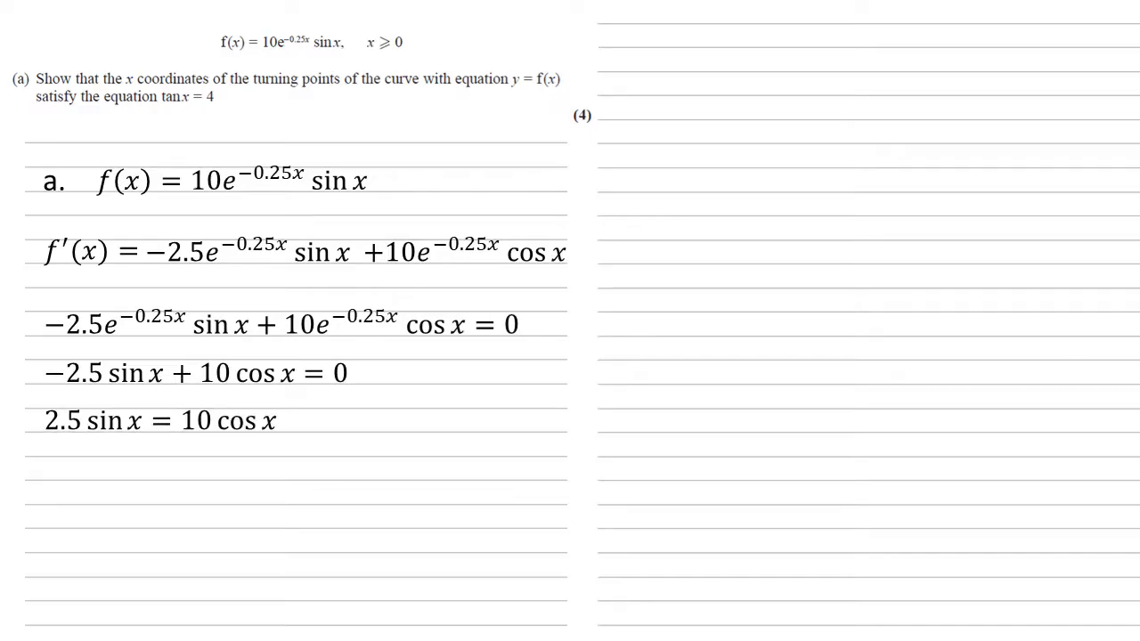
pyautogui.write('sin x / cos x = 10 / 2.5')
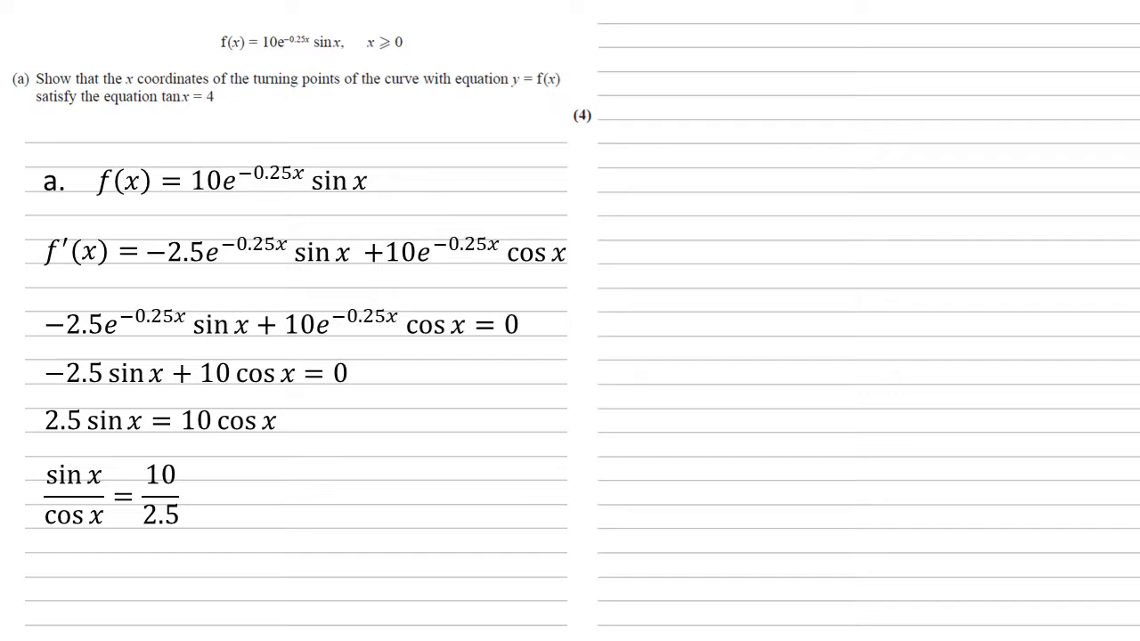